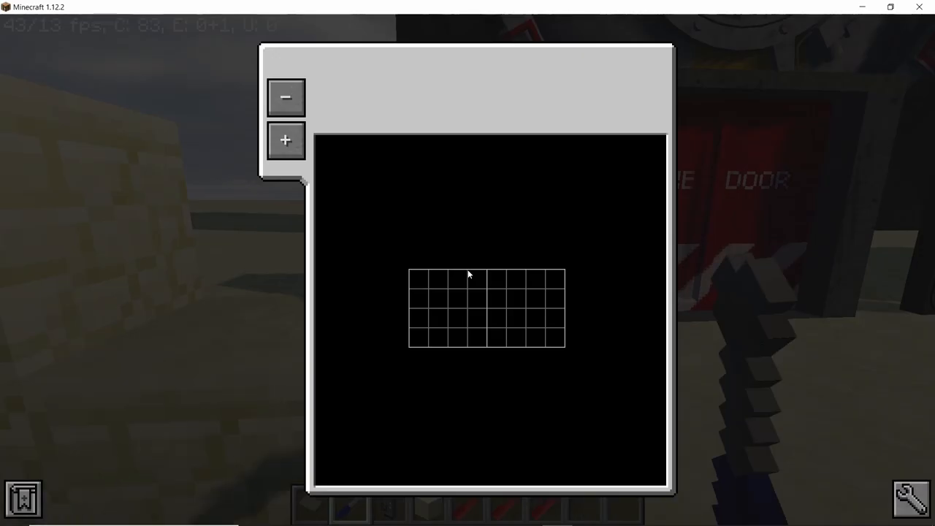
Step: Exit the control panel editor and select hotbar slot 3 to view the doors
key("Escape")
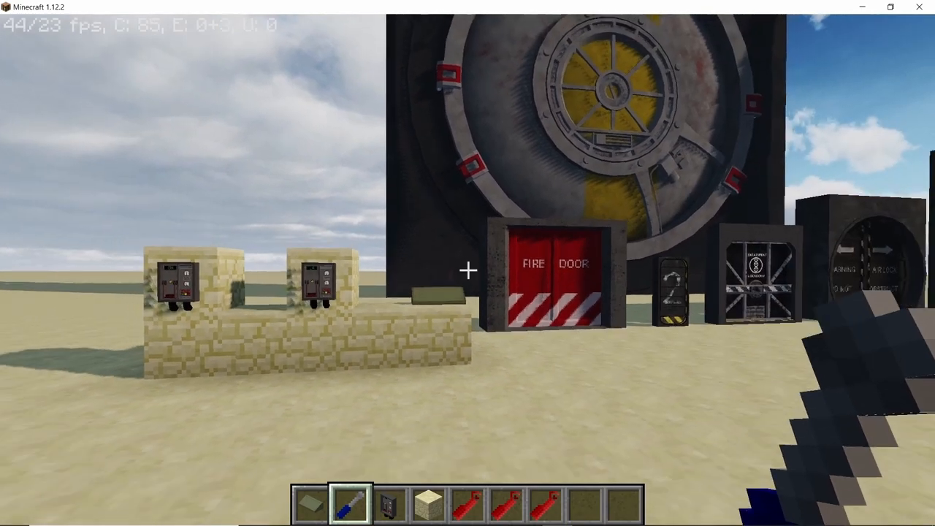
mouse_move(468, 270)
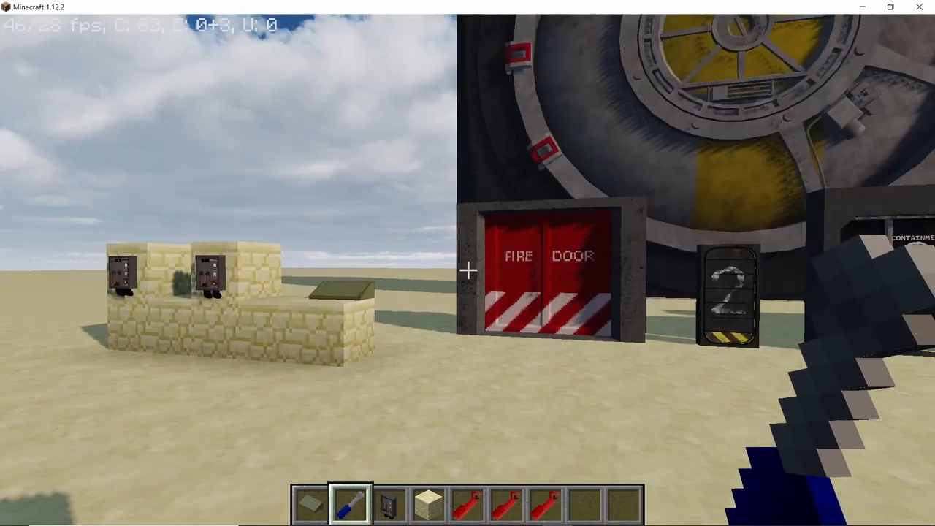
mouse_move(467, 270)
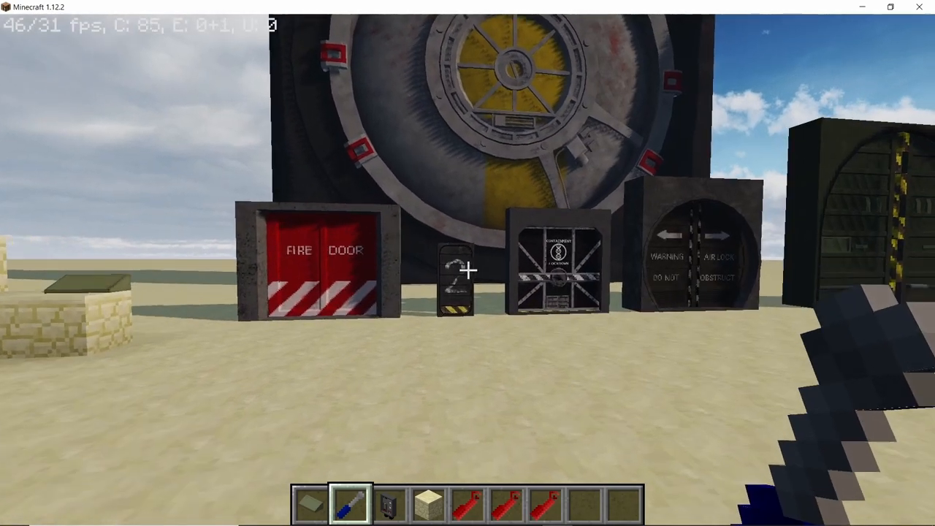
key("3")
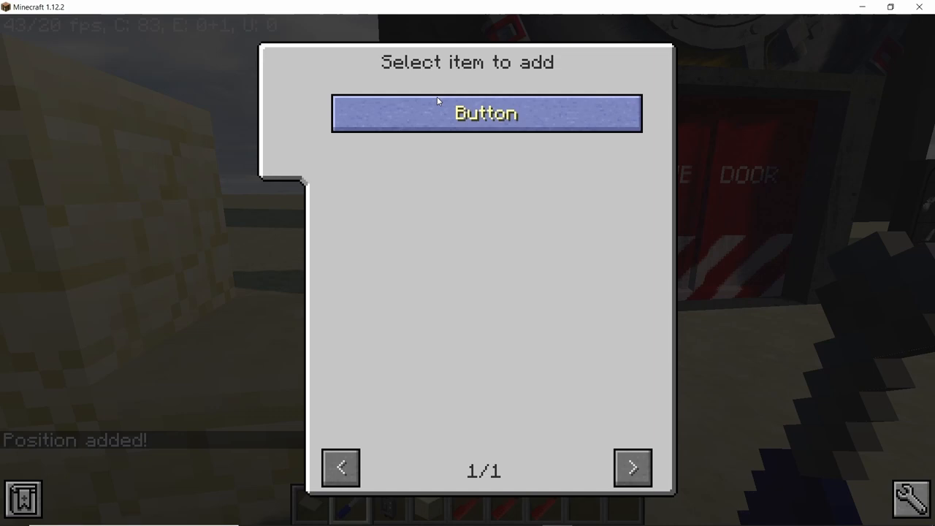
Step: Add a Button to the panel, linked to the detonator's saved door position
left_click(486, 113)
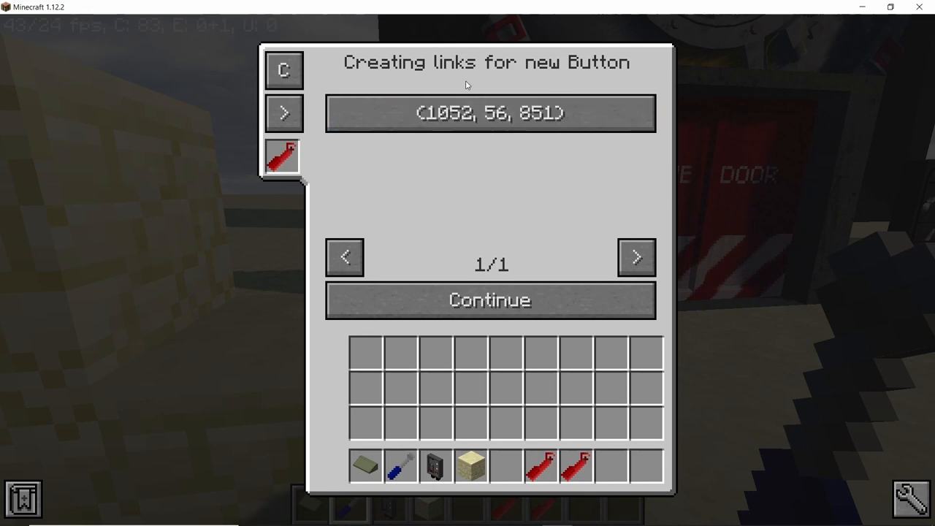
mouse_move(504, 96)
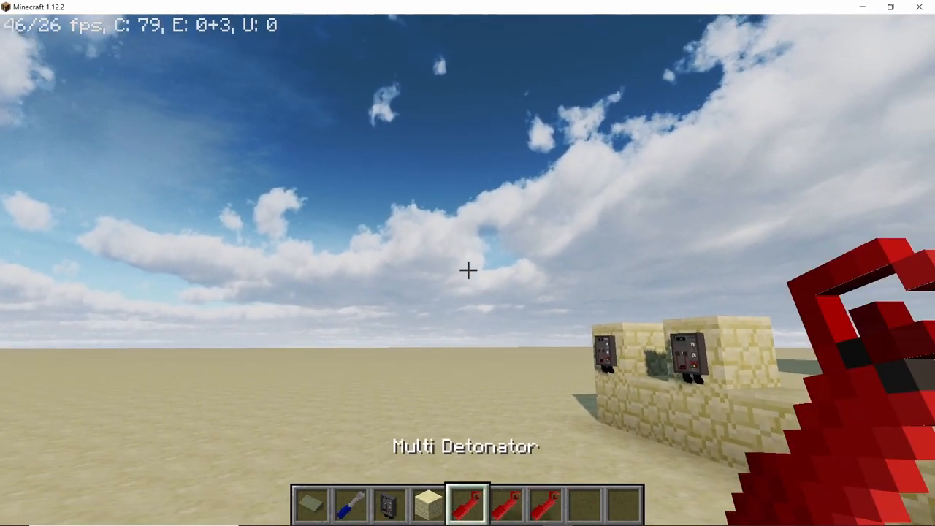
Step: Take a Silo Hatch from the creative 'silo' search and reopen the Button's link screen
key("e")
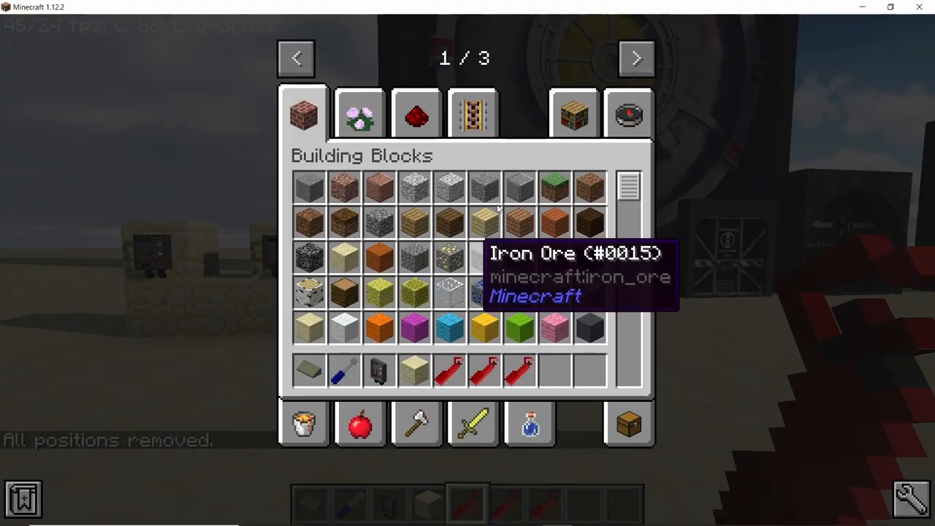
left_click(629, 112)
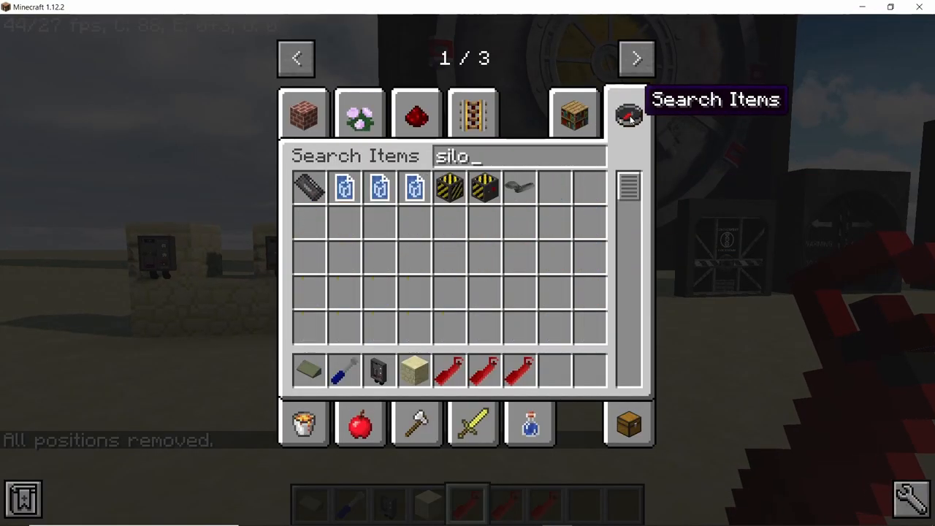
key("Escape")
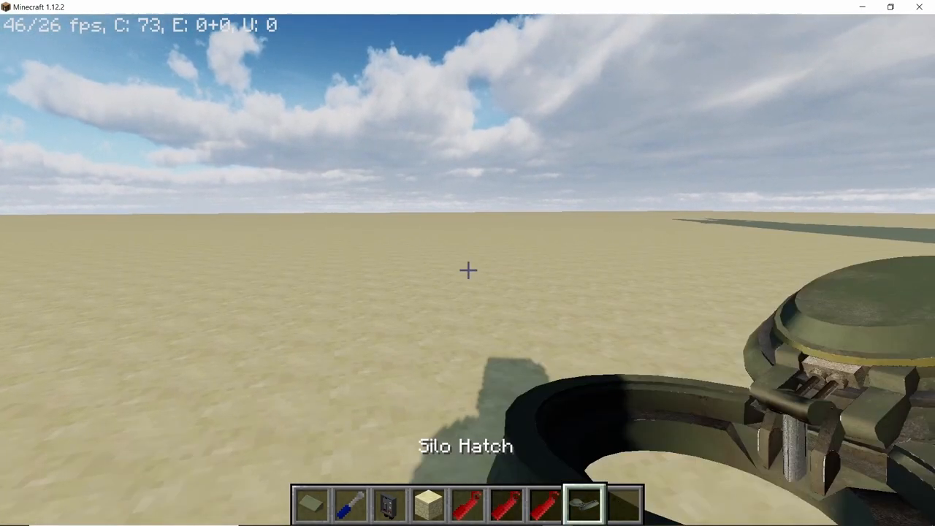
left_click(468, 270)
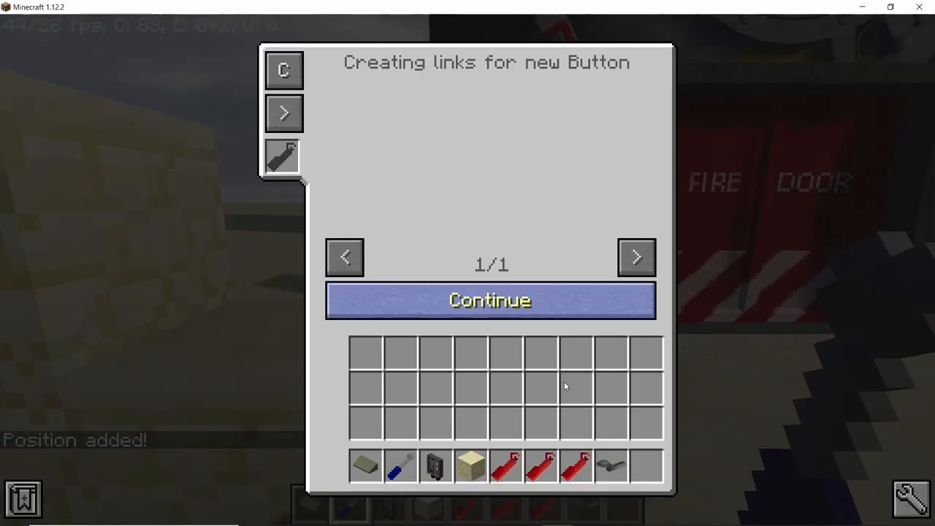
mouse_move(284, 156)
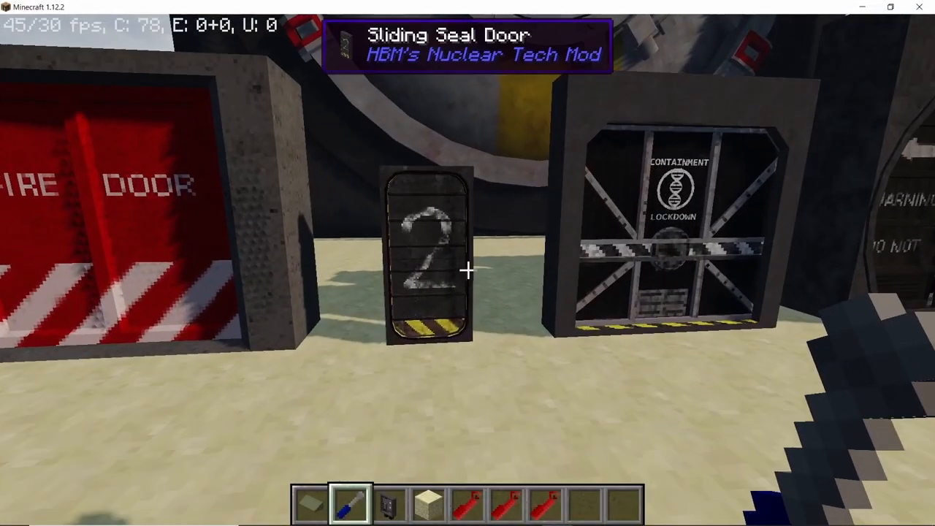
Step: Add a Button linked to position (1052, 56, 851) and continue to its events
key("5")
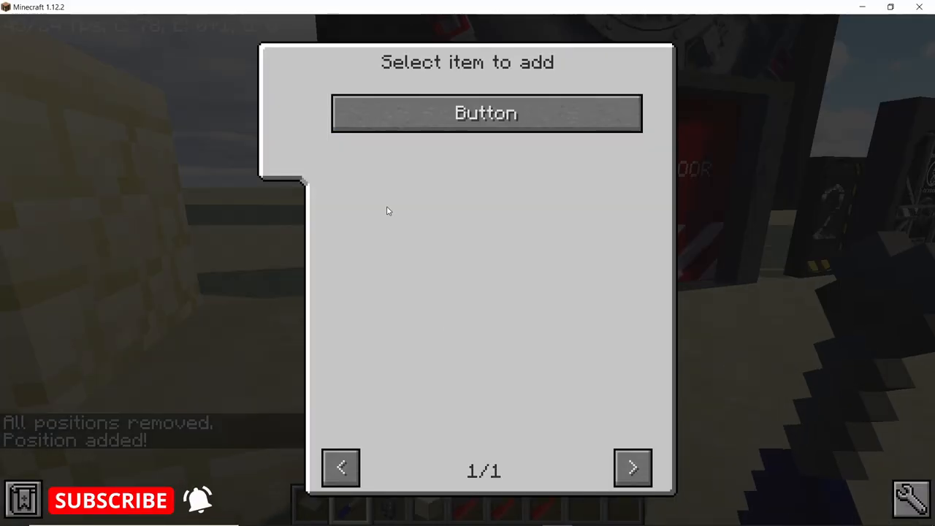
left_click(484, 112)
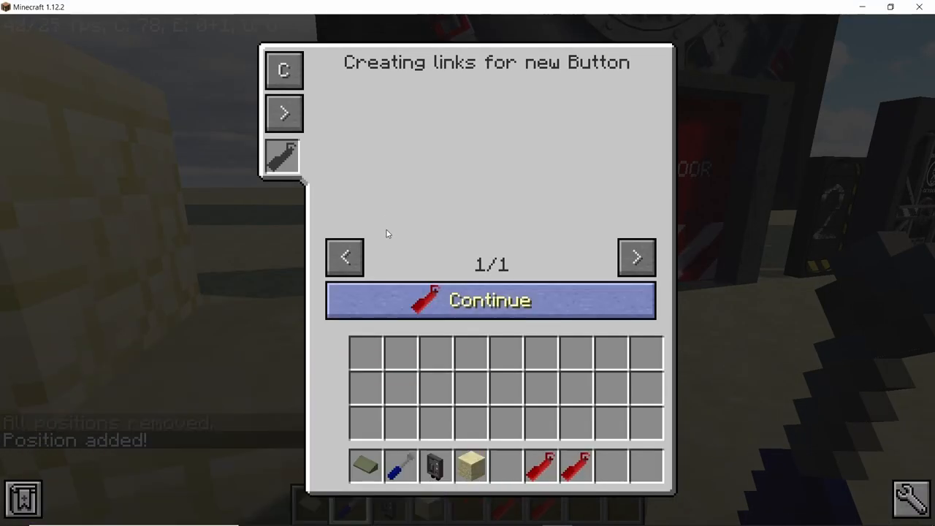
left_click(489, 299)
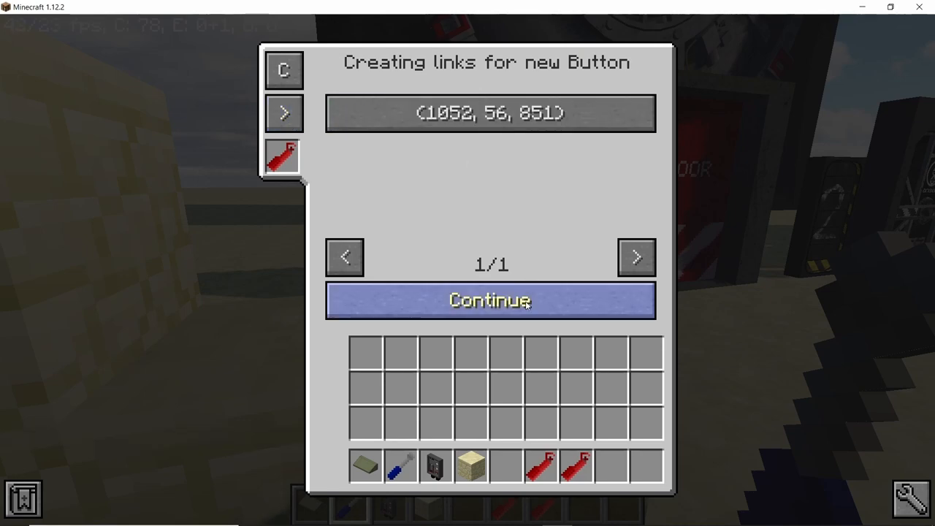
left_click(490, 301)
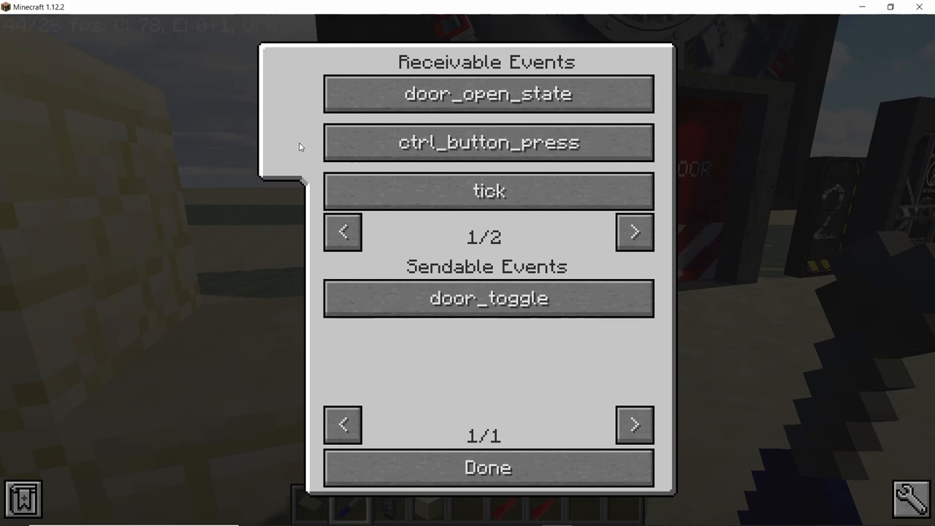
mouse_move(635, 232)
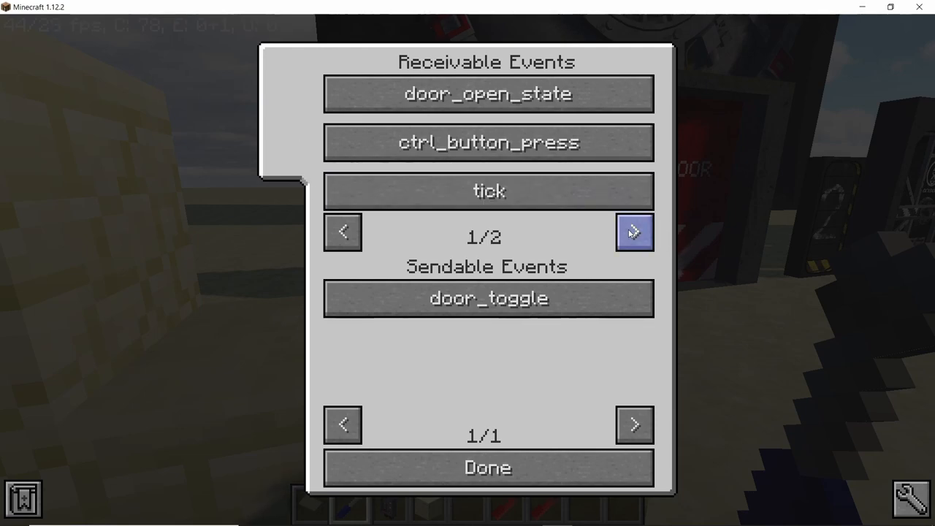
Step: Review both receivable-event pages, then open ctrl_button_press for editing
left_click(634, 232)
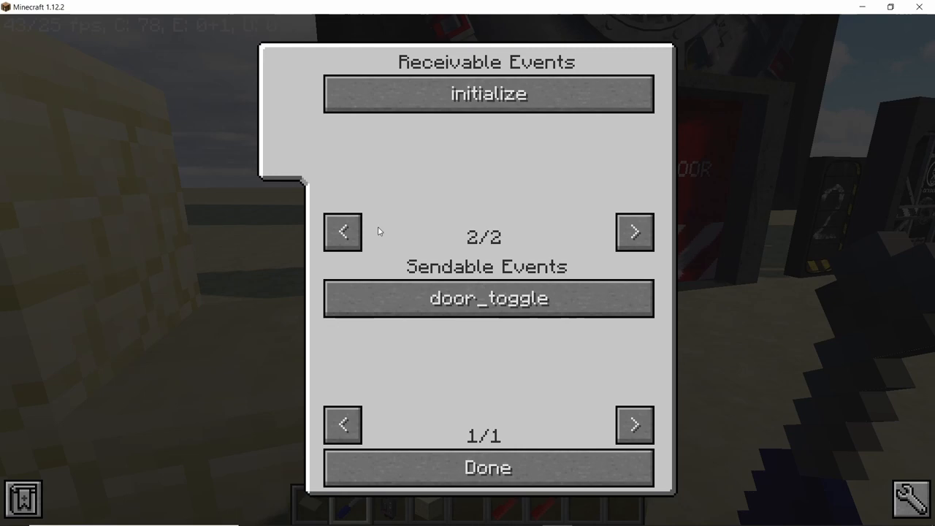
left_click(346, 232)
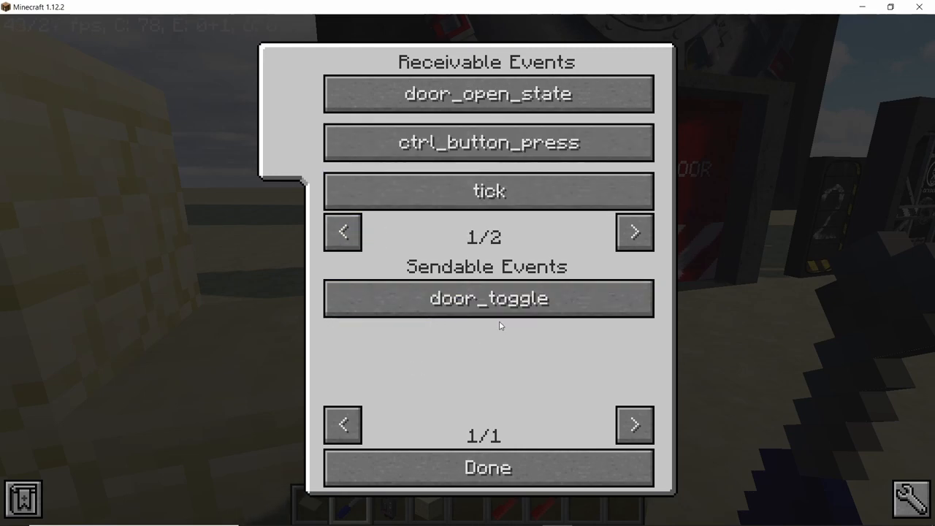
left_click(488, 94)
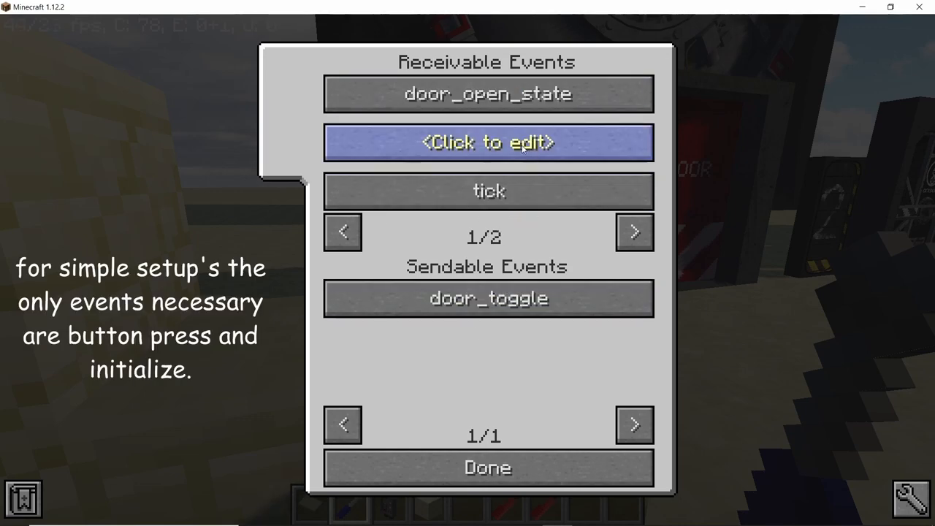
type("ctrl_button_press")
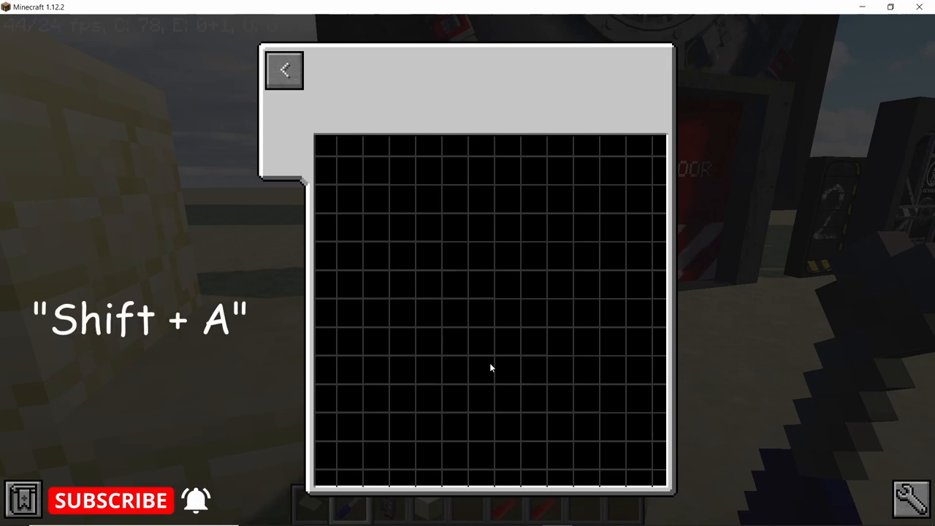
key("shift+a")
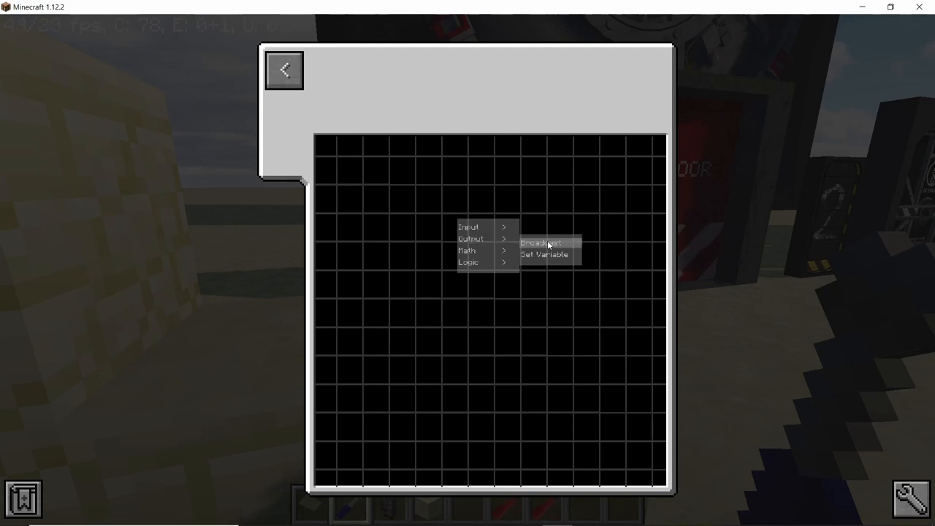
left_click(546, 240)
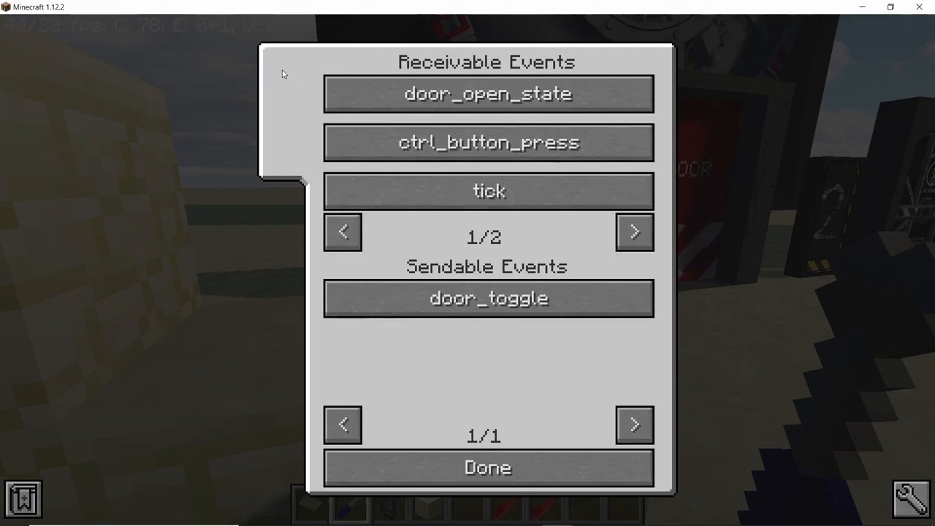
mouse_move(319, 150)
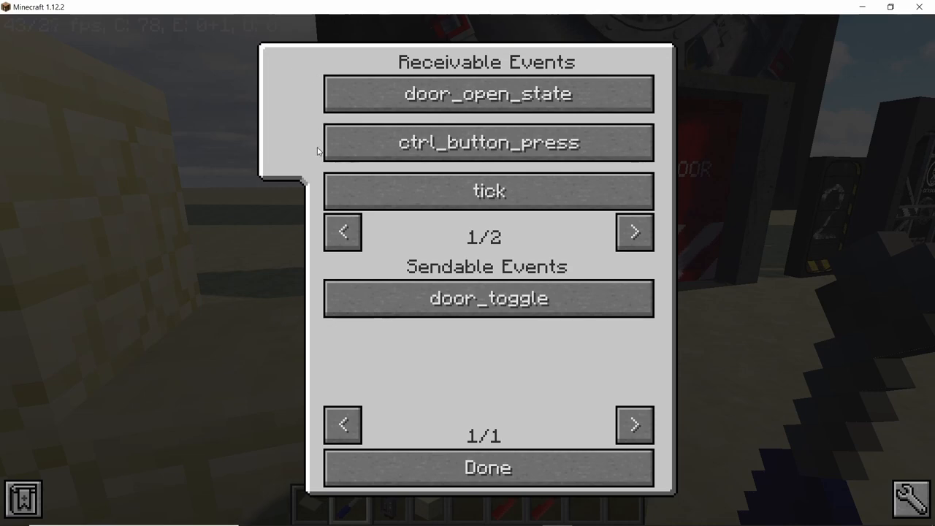
mouse_move(635, 231)
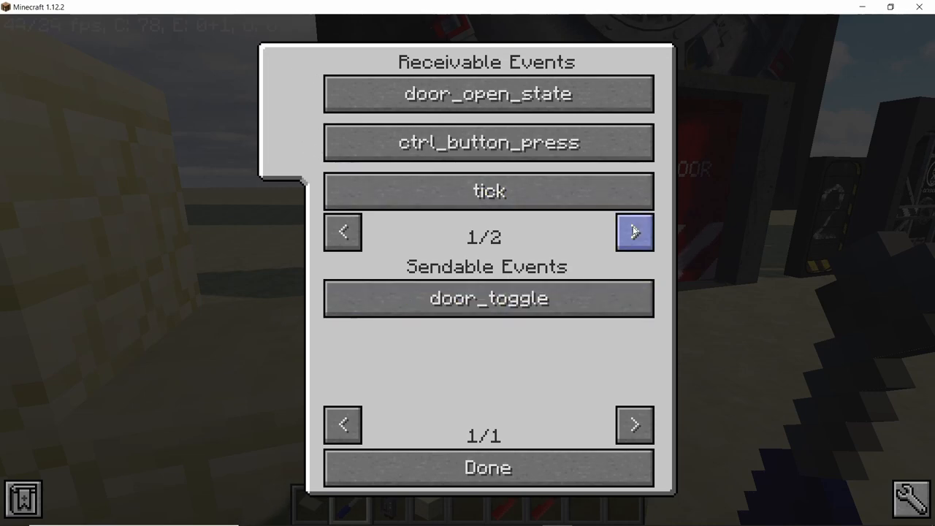
Step: Add a Set Variable node setting the local color variable to red
left_click(634, 232)
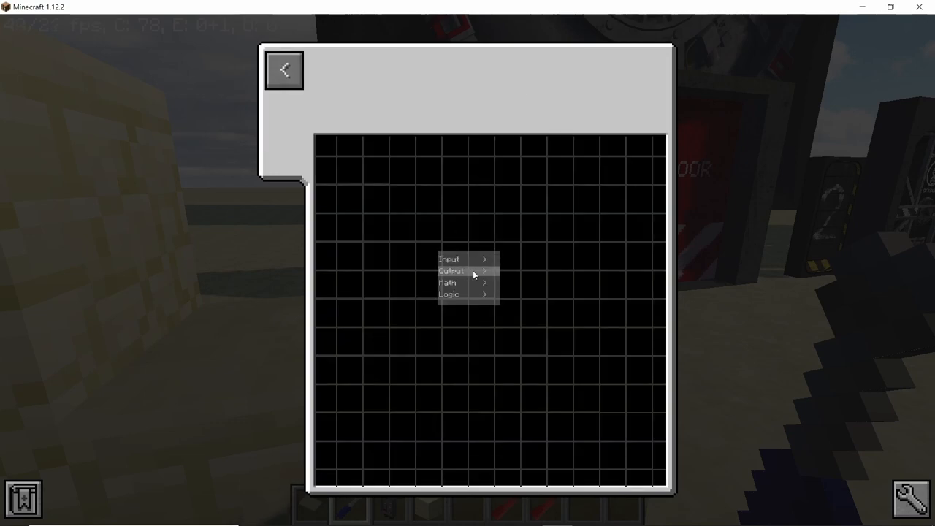
mouse_move(469, 276)
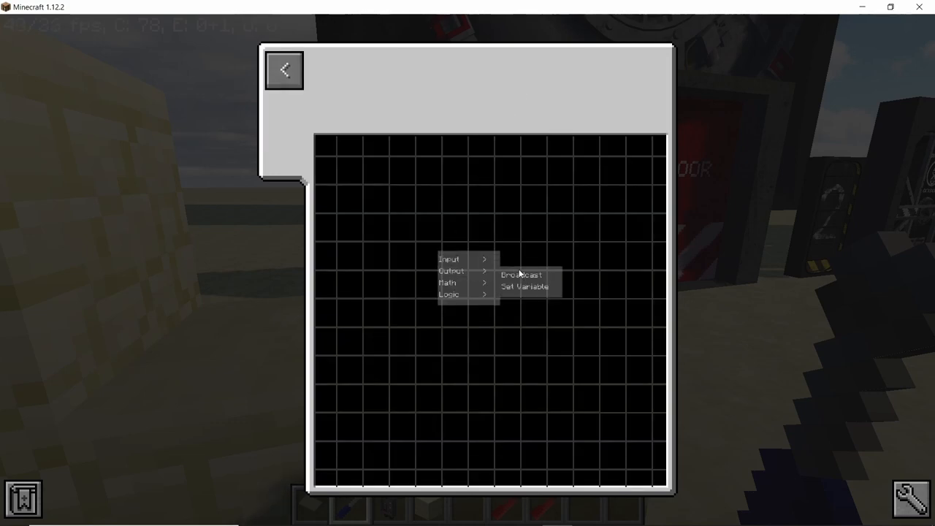
left_click(520, 286)
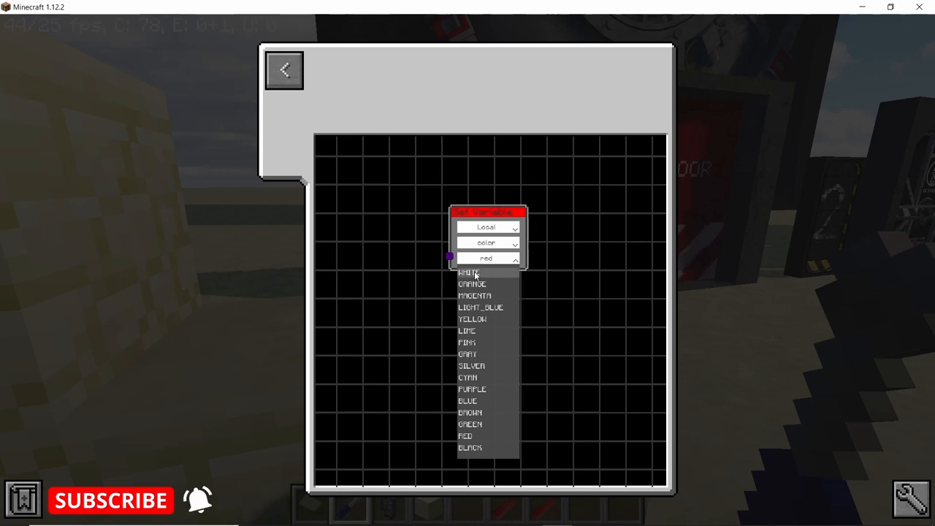
left_click(469, 273)
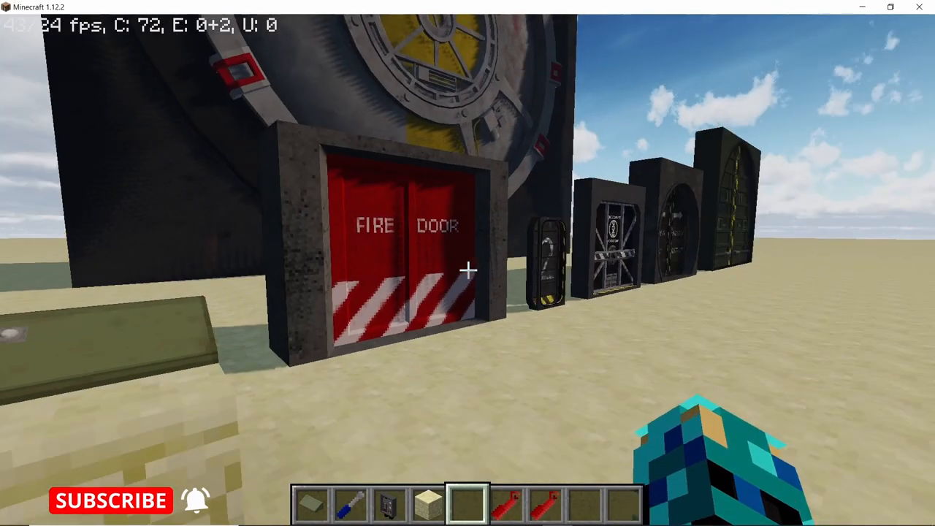
mouse_move(468, 270)
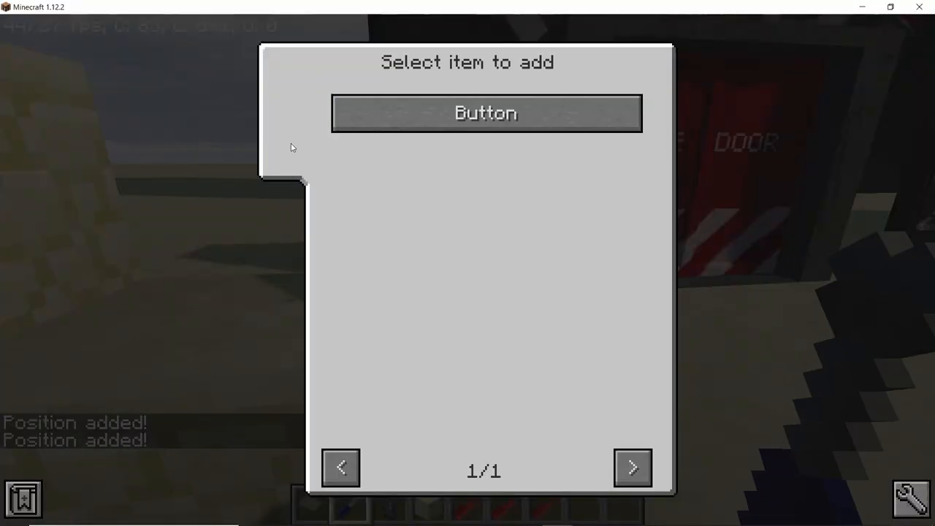
Step: Add a second Button whose sendable event broadcasts door_toggle
left_click(484, 113)
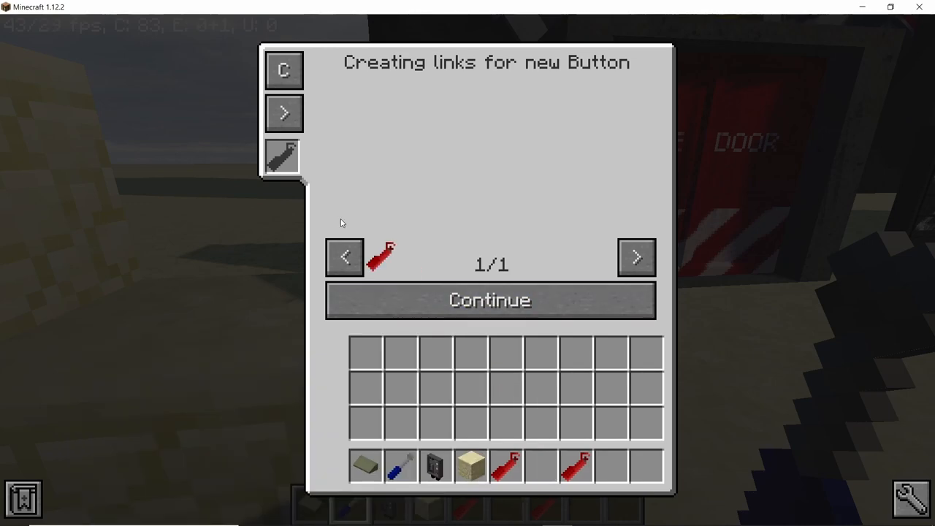
left_click(283, 112)
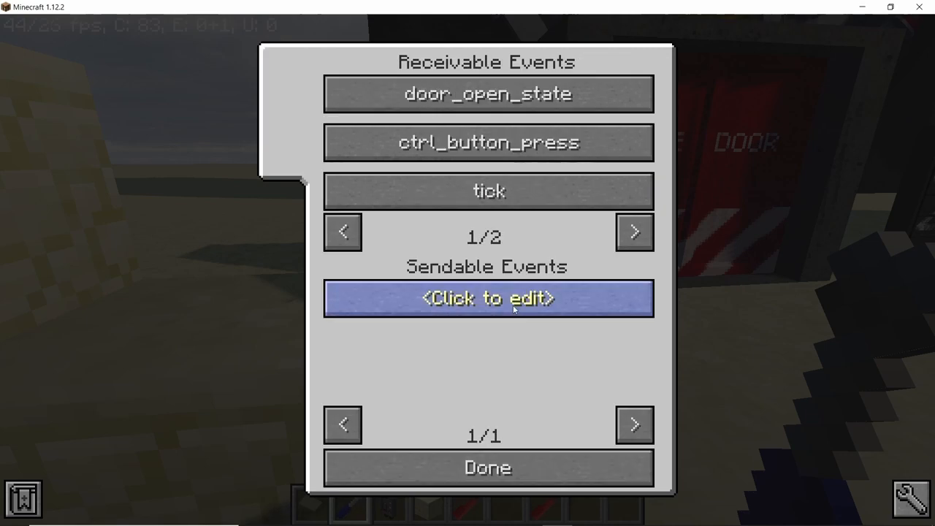
left_click(488, 299)
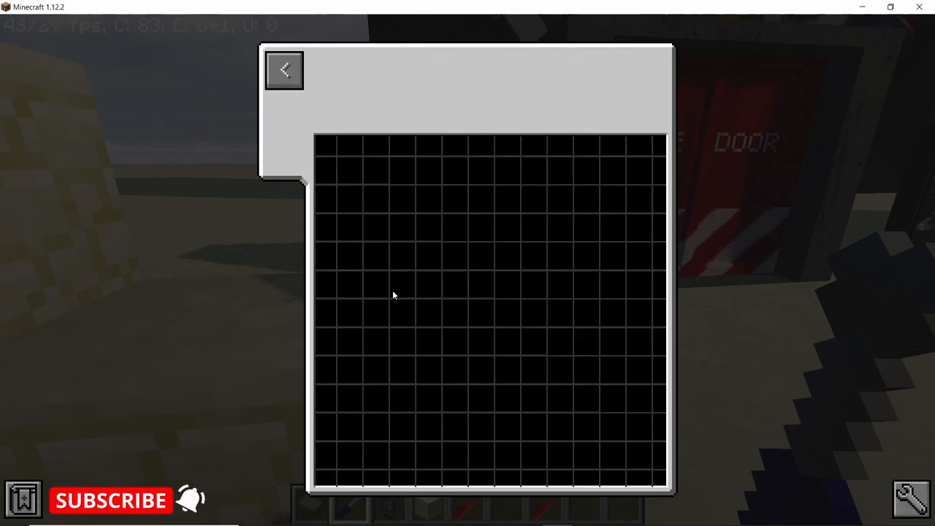
right_click(396, 293)
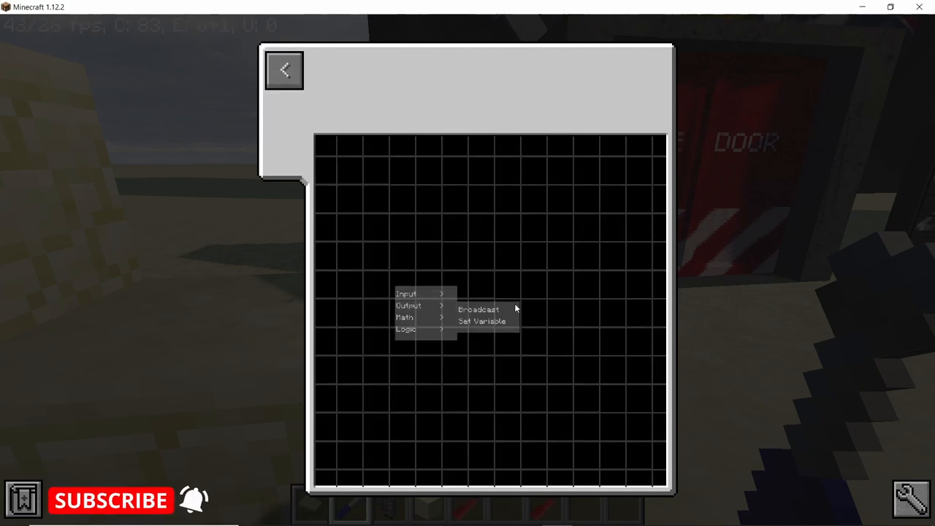
left_click(477, 309)
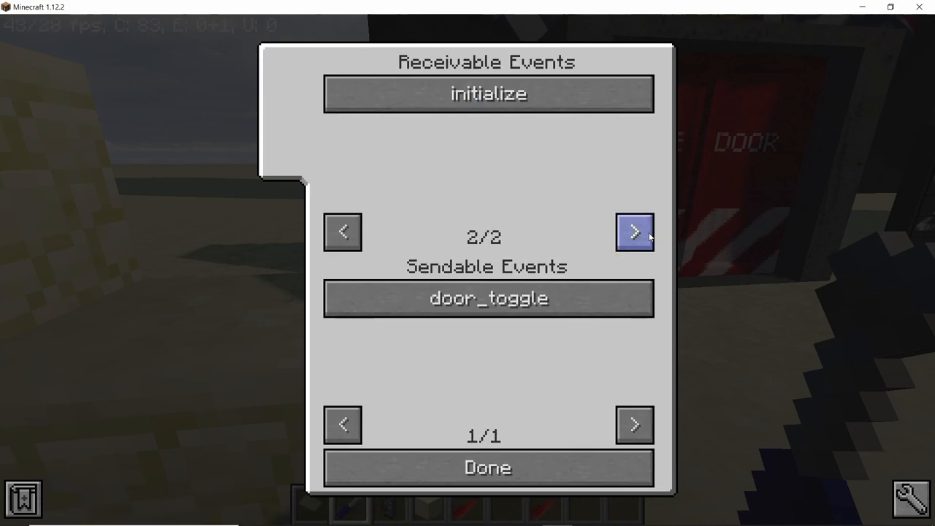
Step: Make its initialize event set color red, then position the button on the panel grid
left_click(635, 231)
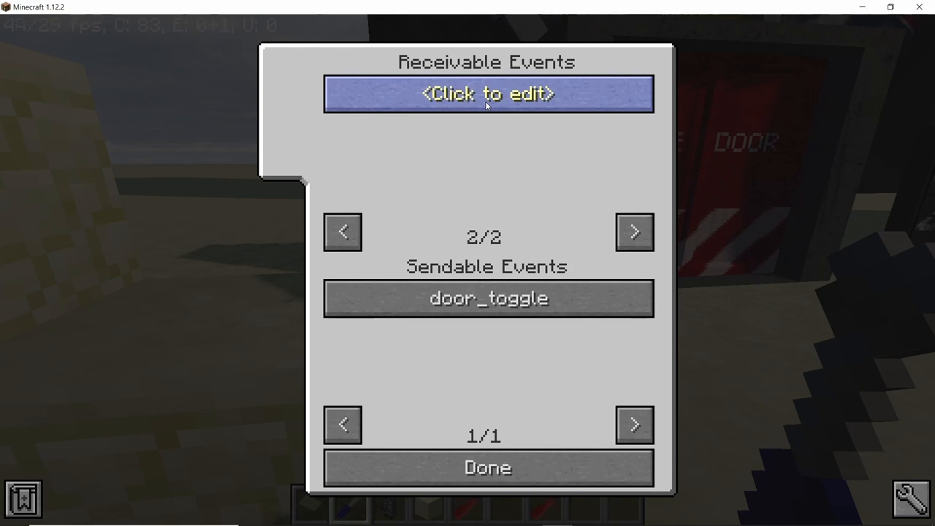
left_click(488, 93)
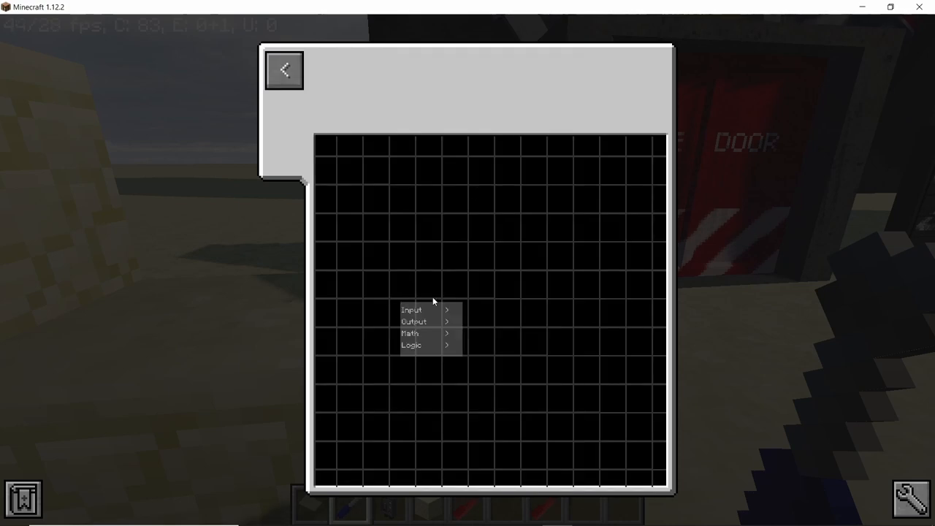
left_click(410, 309)
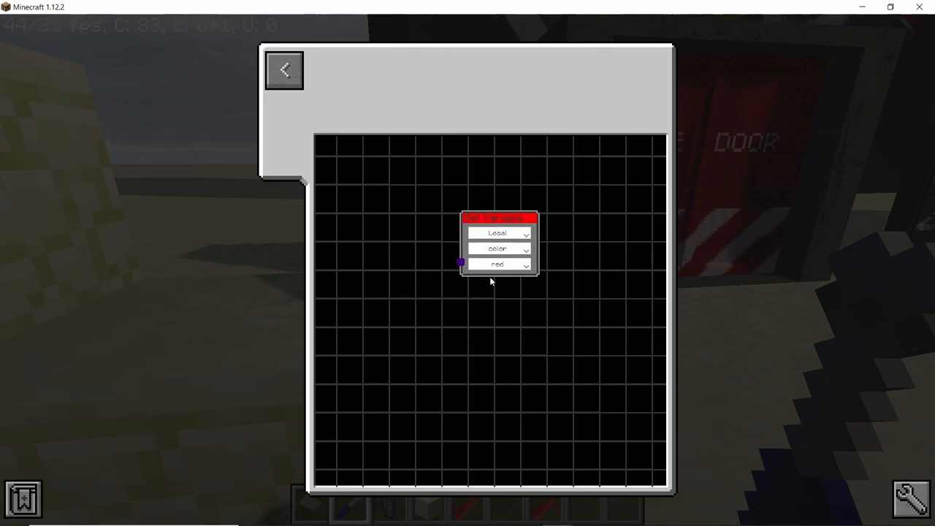
left_click(497, 264)
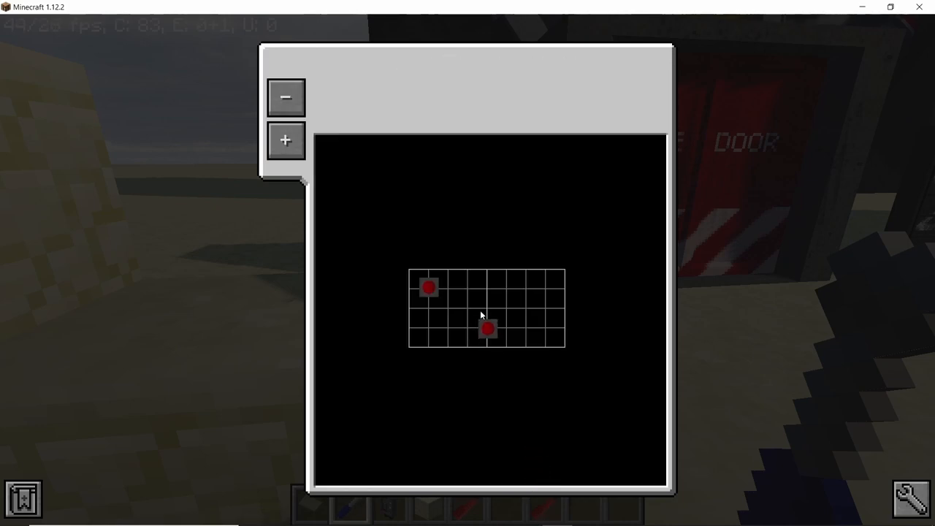
left_click_drag(488, 329, 428, 329)
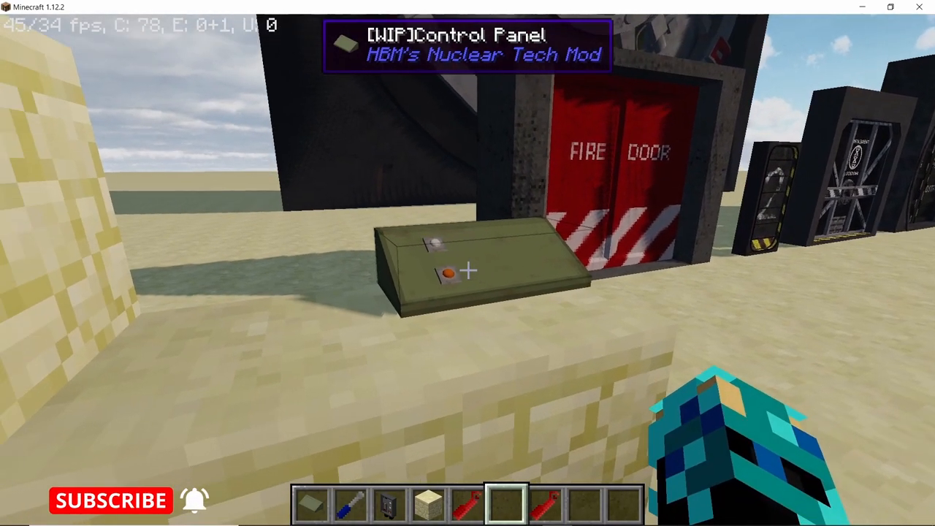
mouse_move(468, 270)
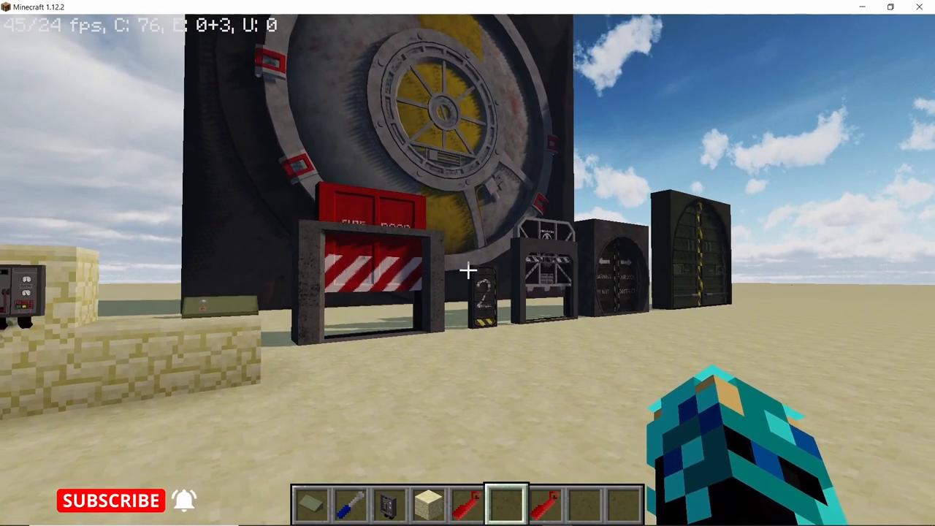
mouse_move(468, 271)
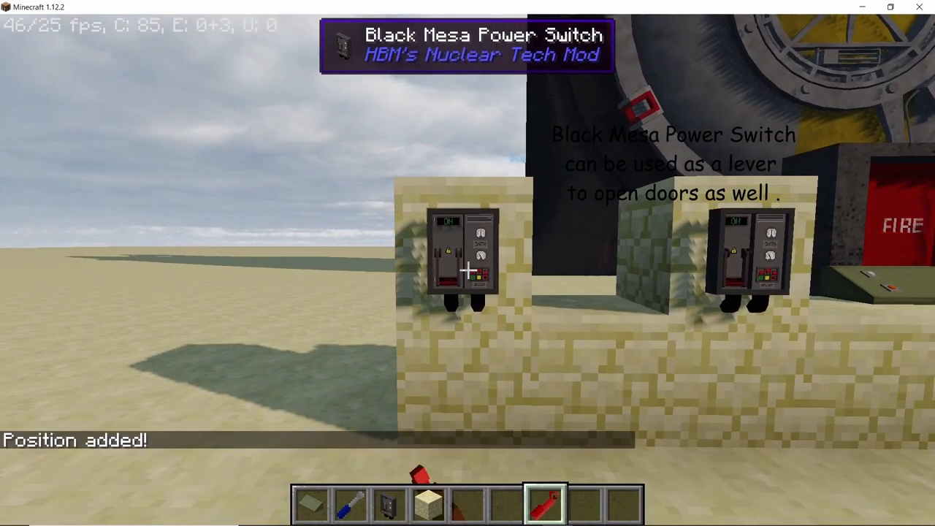
mouse_move(467, 271)
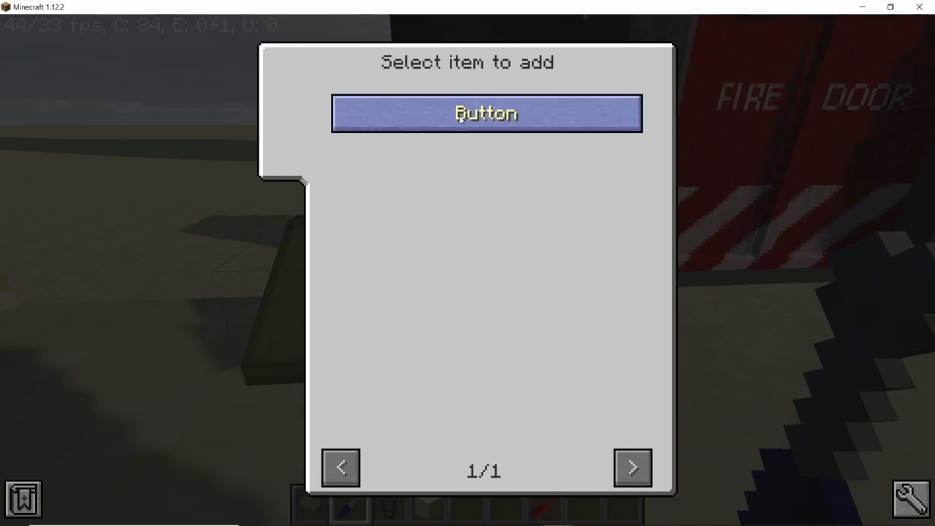
Step: Add a Button linking both switch positions and open its lever_toggle event script
left_click(488, 113)
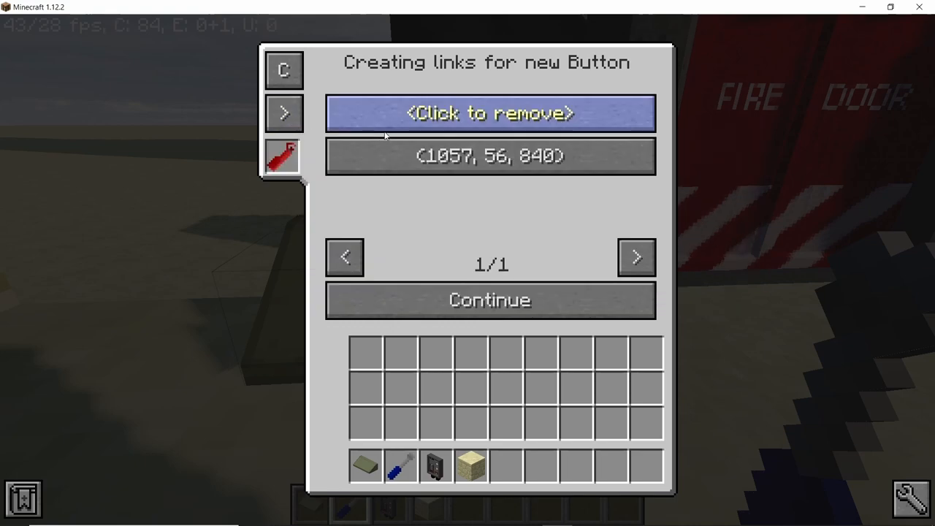
left_click(489, 112)
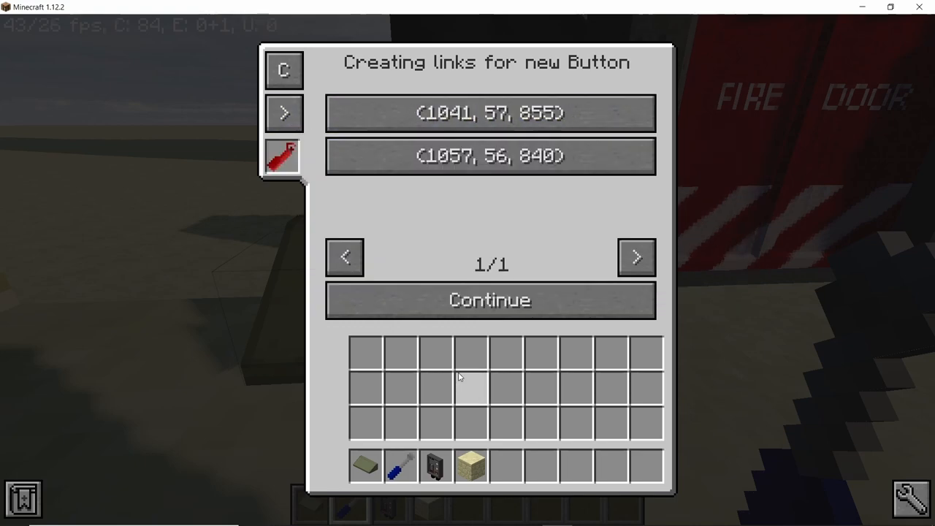
left_click(490, 300)
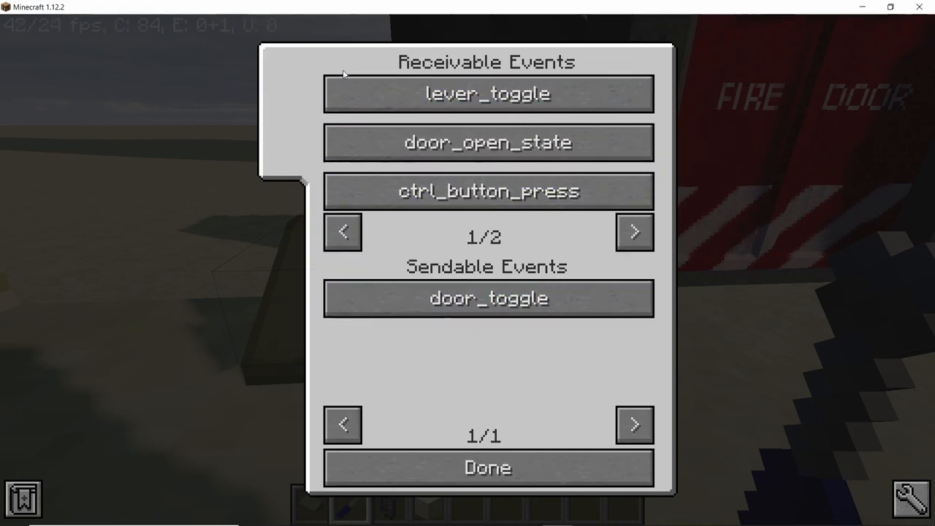
mouse_move(349, 143)
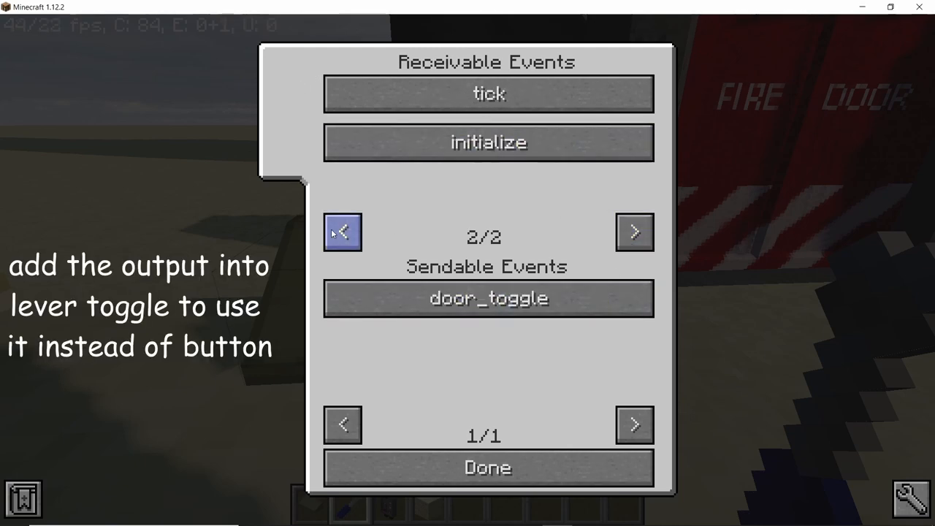
left_click(342, 231)
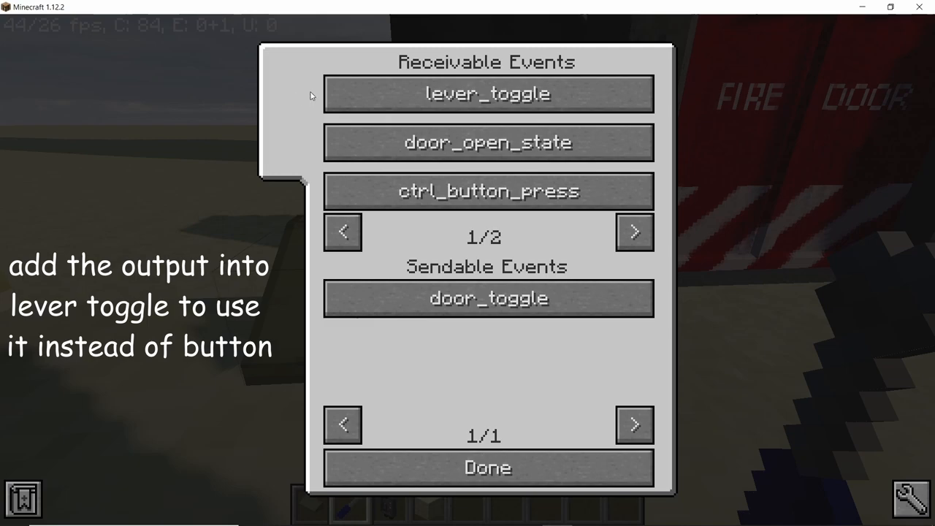
left_click(486, 94)
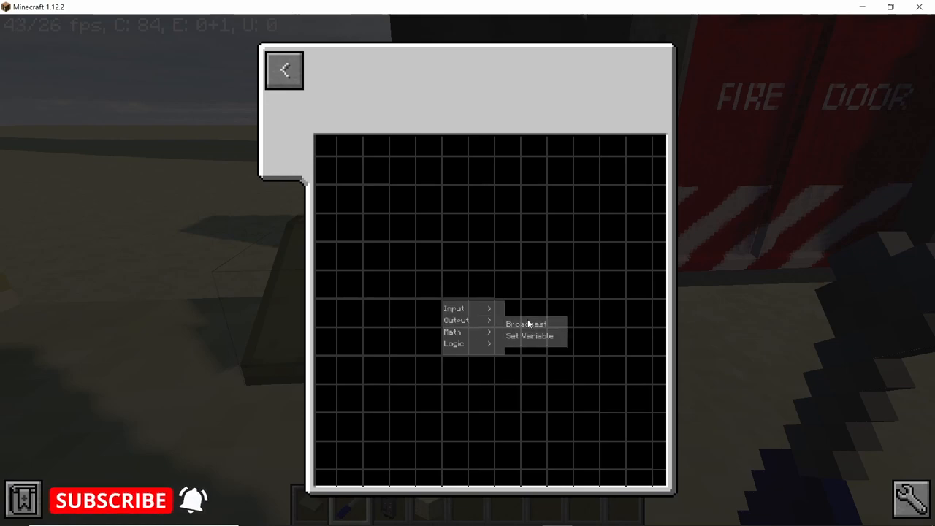
Step: Add a Set Variable output node to lever_toggle, choose its variable, and place the element
left_click(526, 322)
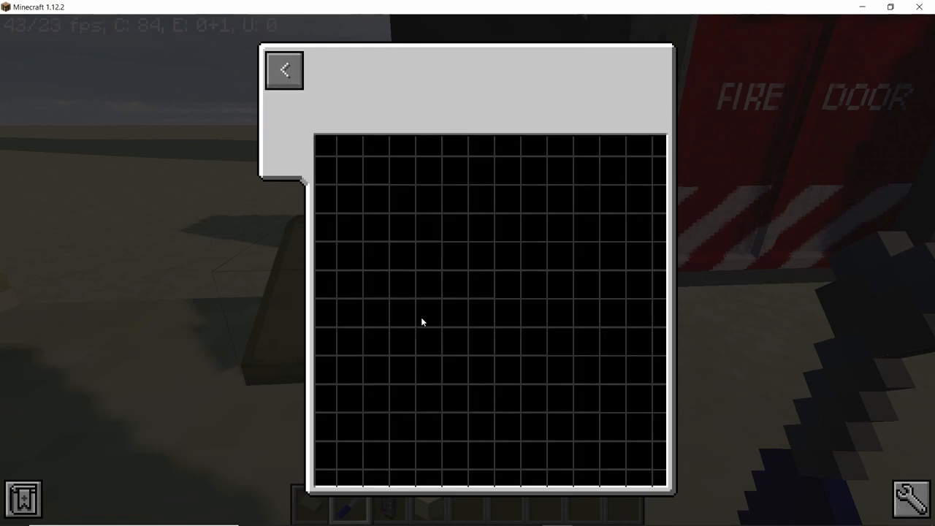
right_click(426, 322)
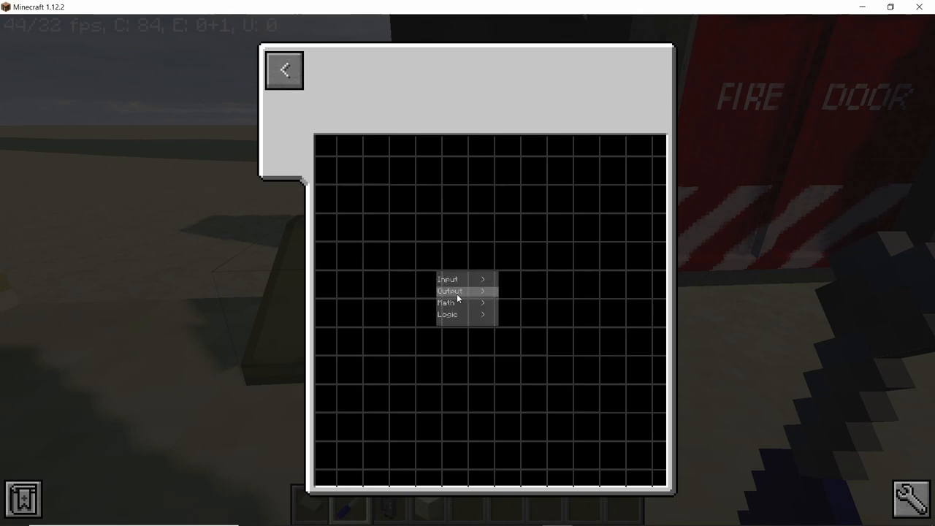
left_click(447, 278)
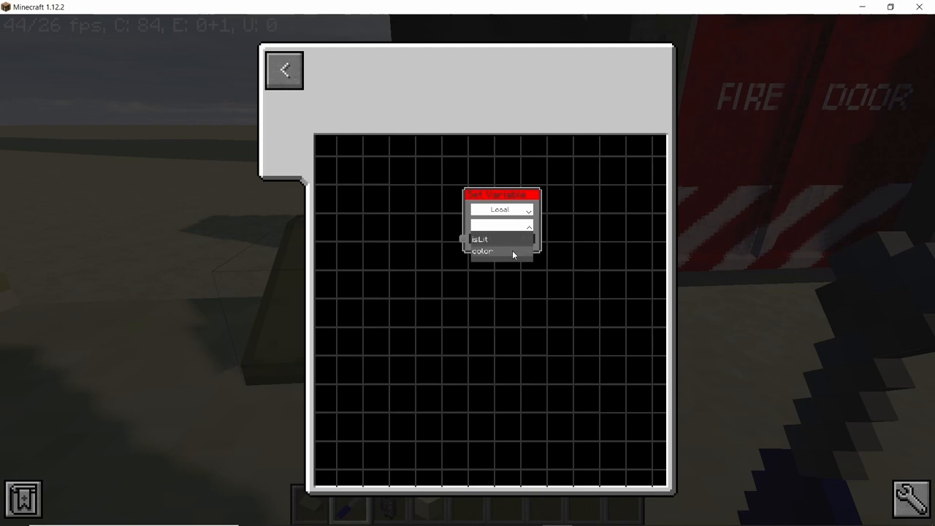
left_click(488, 253)
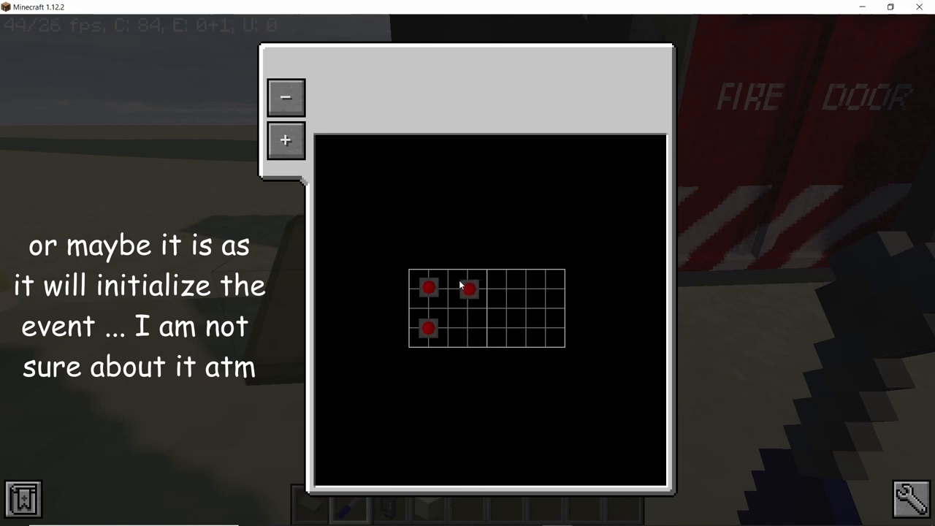
left_click_drag(468, 287, 506, 290)
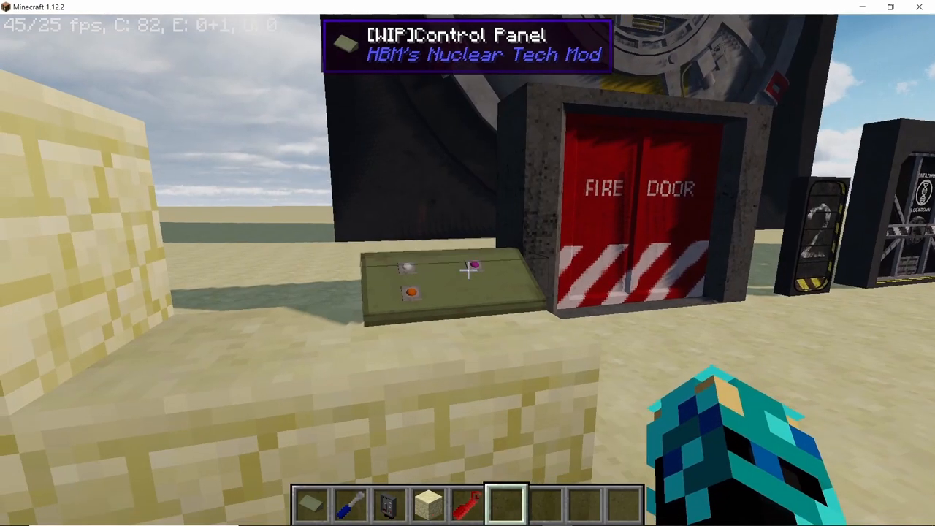
mouse_move(467, 270)
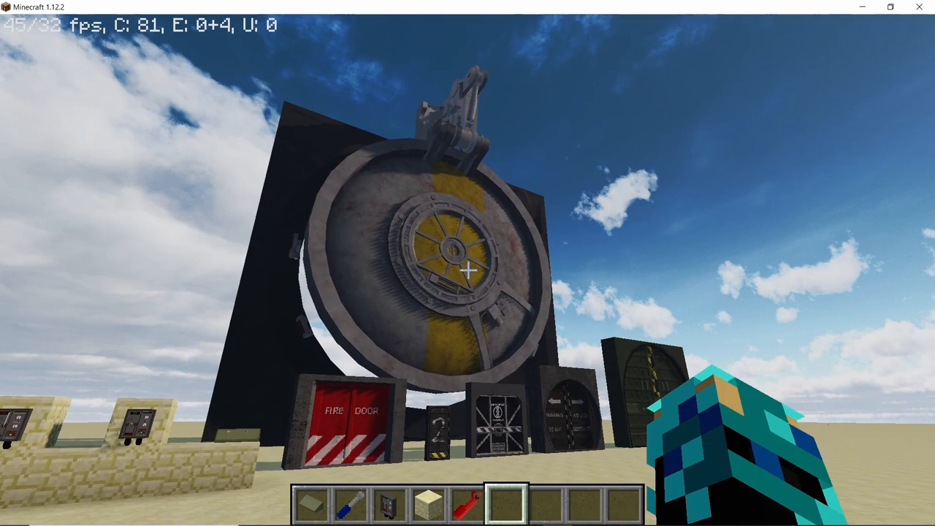
mouse_move(468, 285)
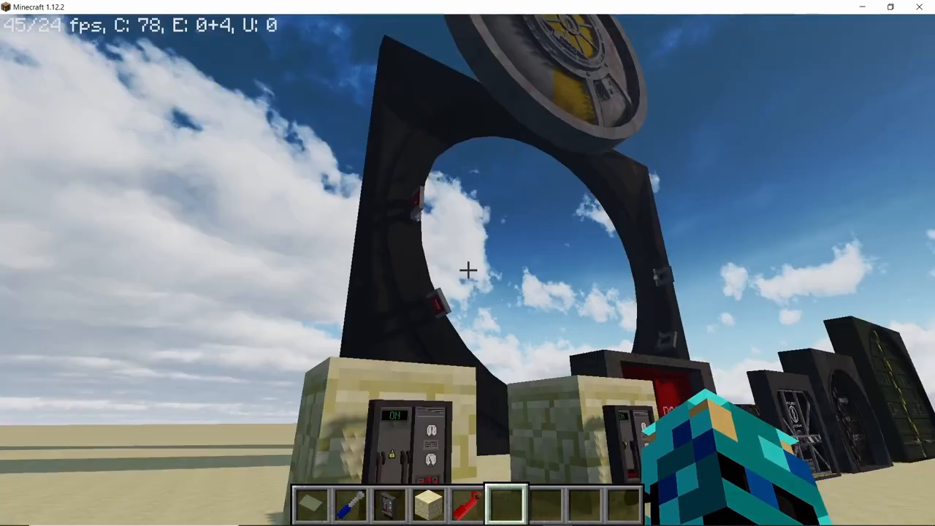
mouse_move(468, 270)
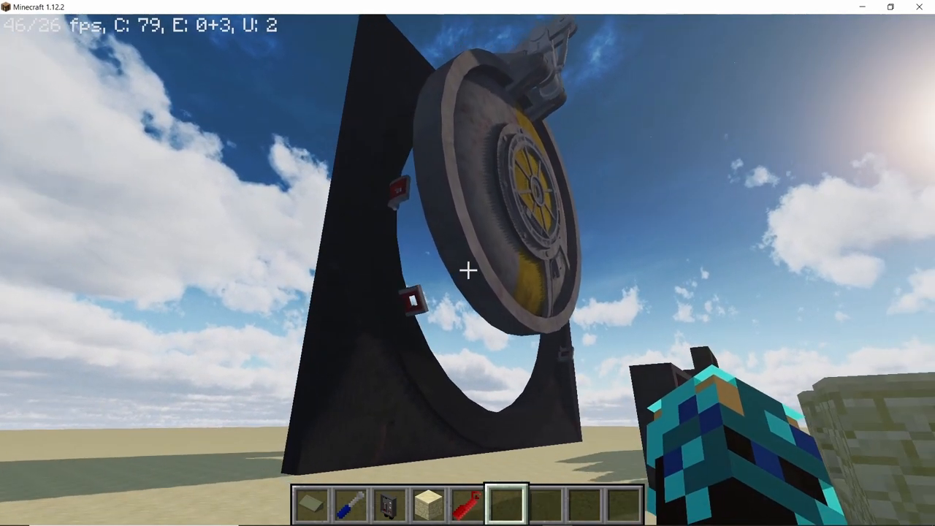
mouse_move(467, 272)
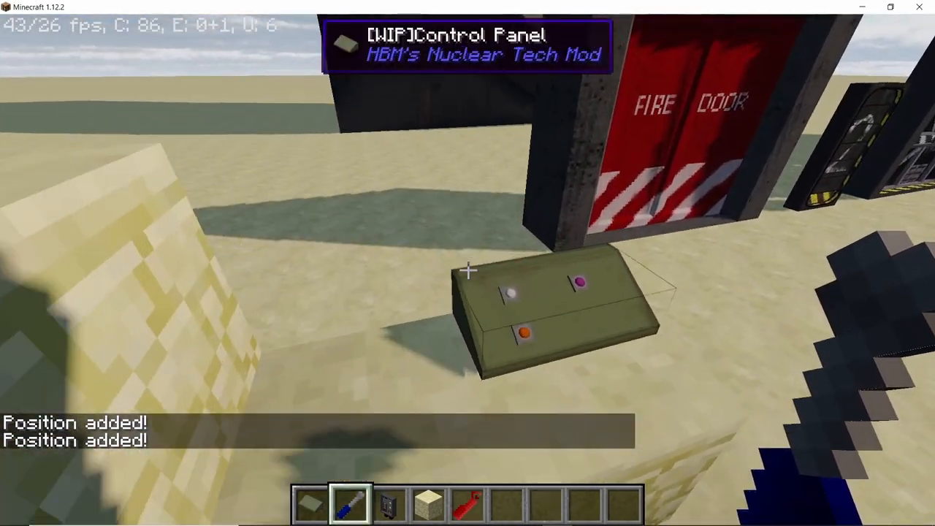
Step: Bring up the panel's add-item list offering a Button after registering both positions
left_click(471, 272)
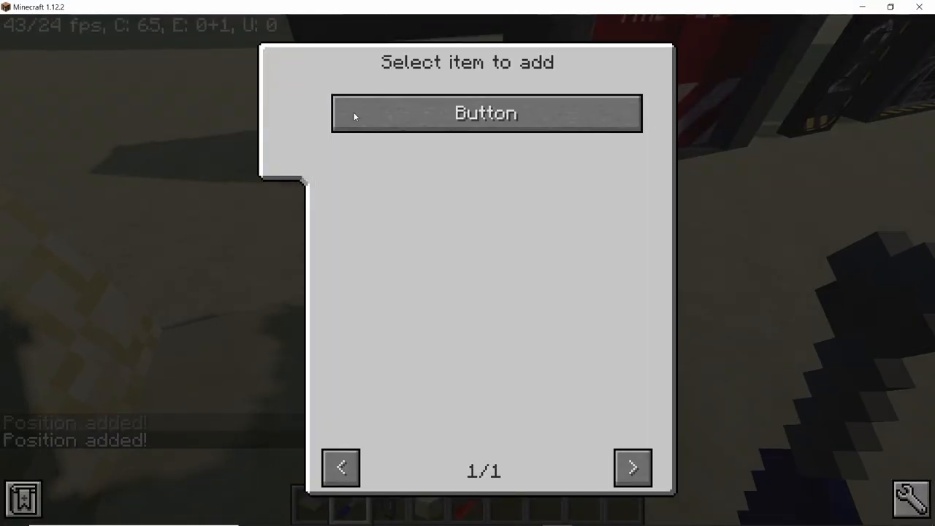
Step: Add a fourth button broadcasting door_toggle, and add a Set Variable output to another event
left_click(485, 114)
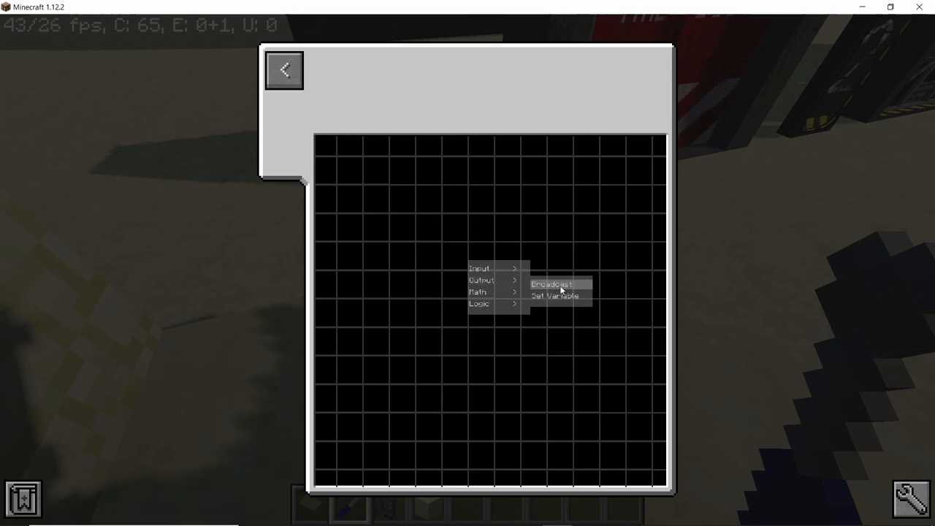
left_click(555, 284)
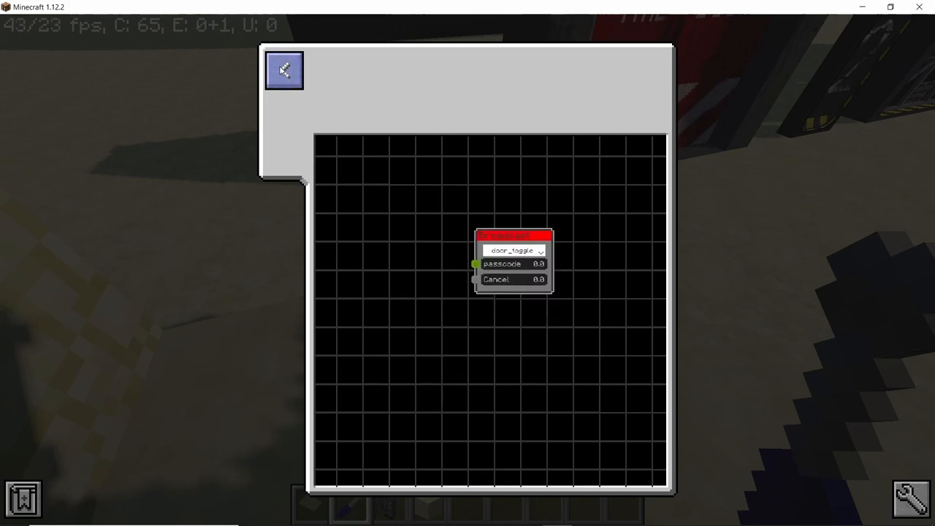
left_click(286, 71)
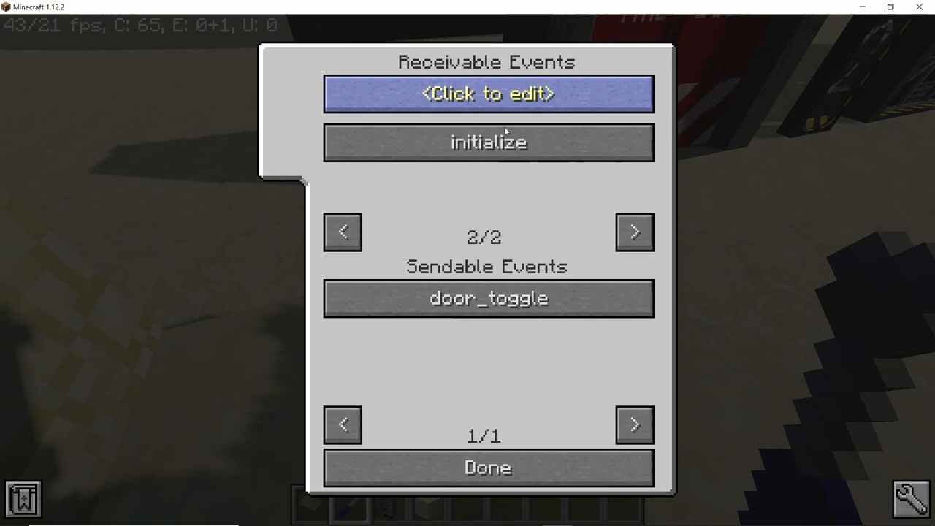
left_click(484, 95)
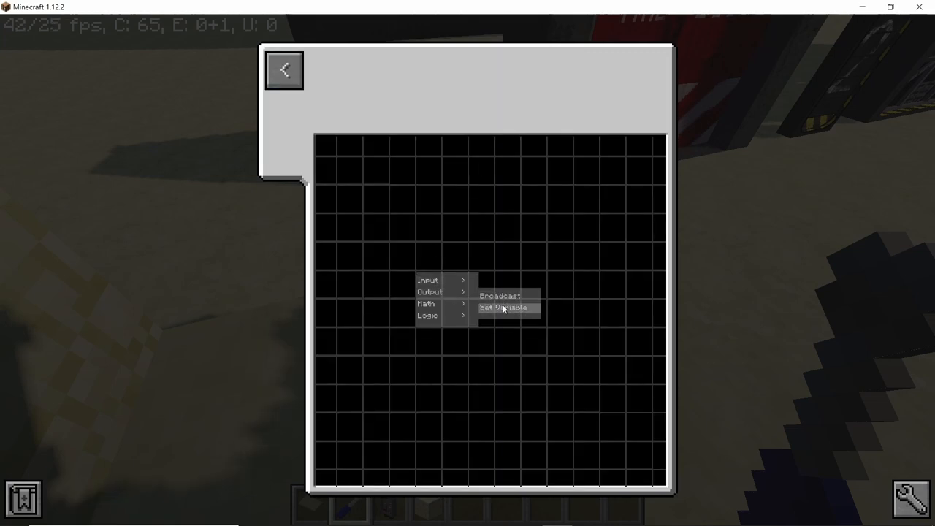
mouse_move(505, 315)
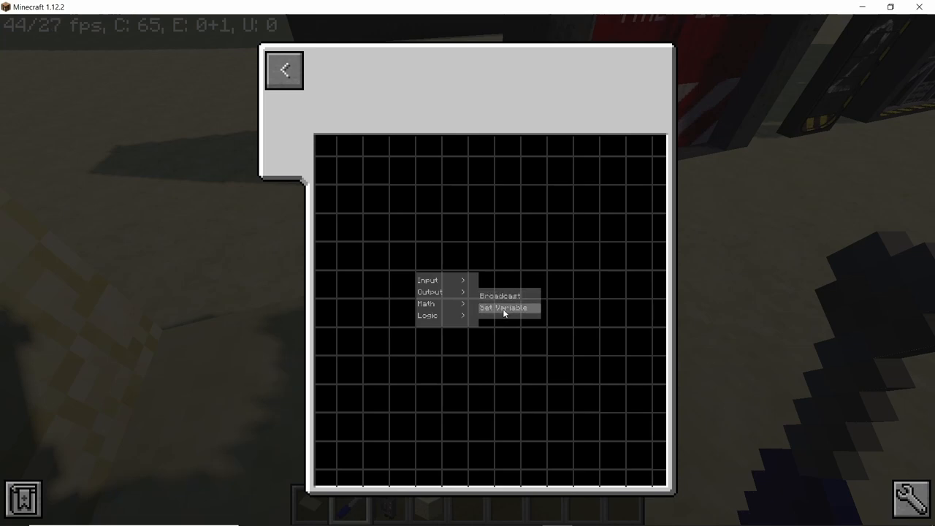
left_click(505, 308)
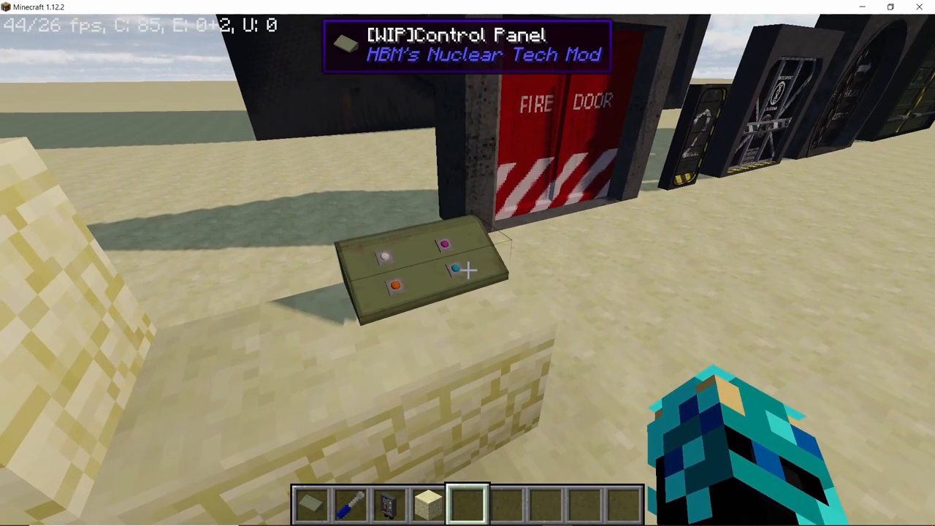
mouse_move(467, 273)
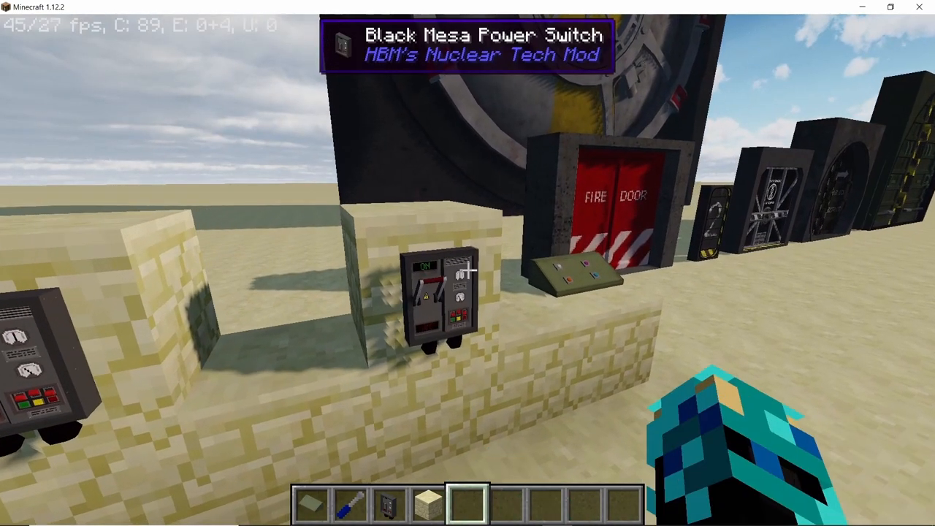
mouse_move(467, 271)
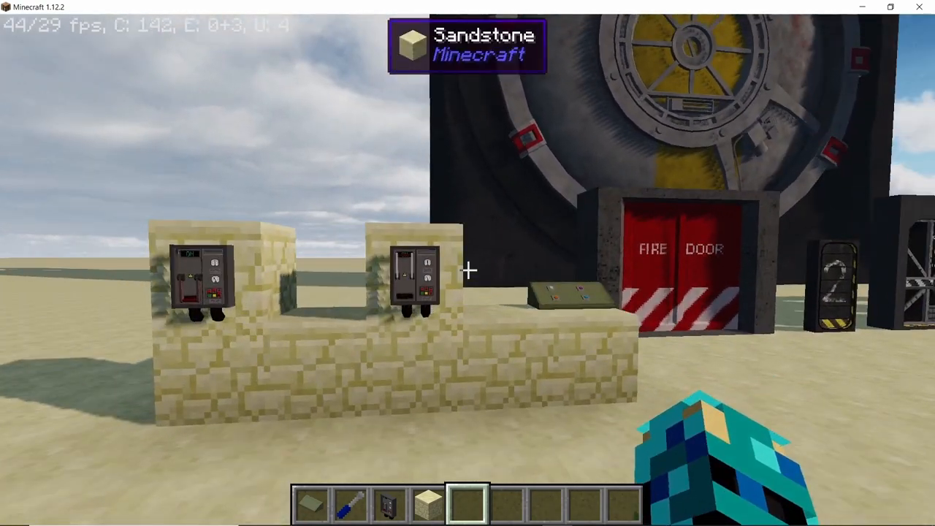
mouse_move(468, 270)
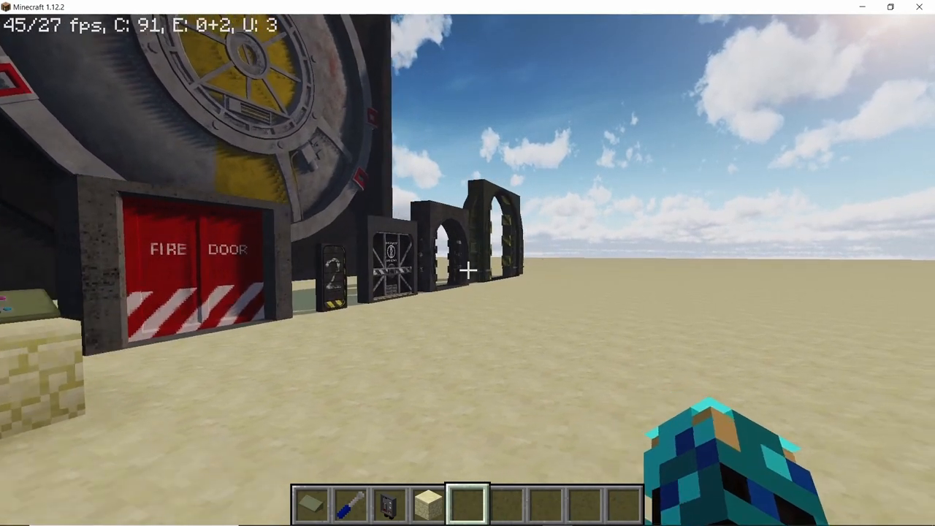